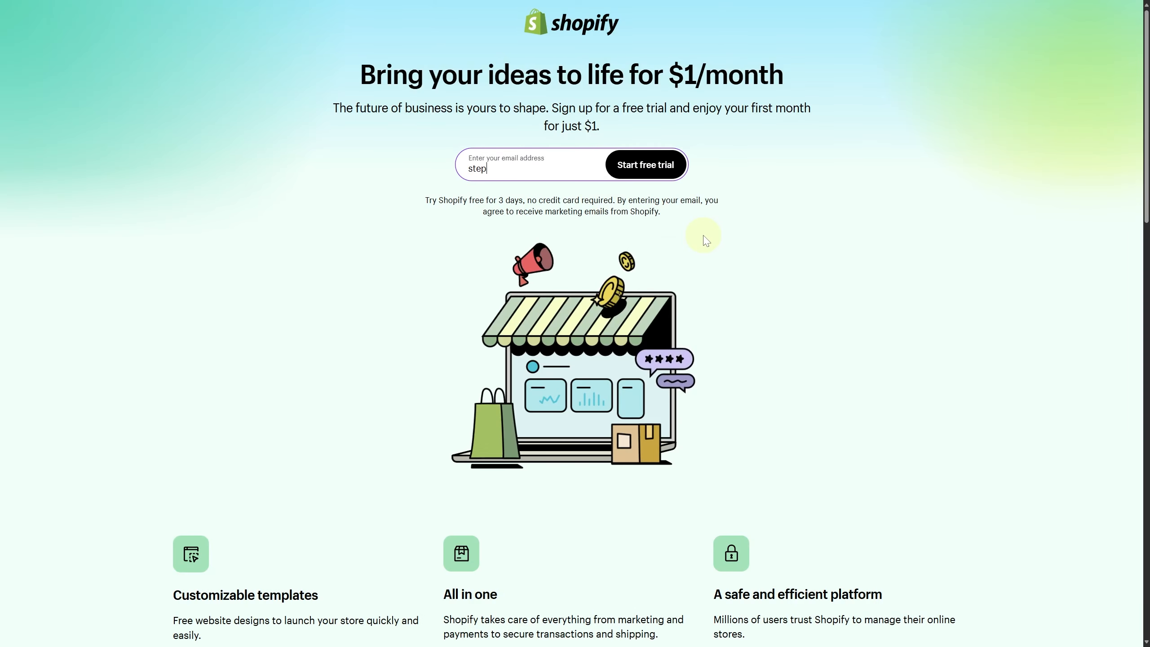
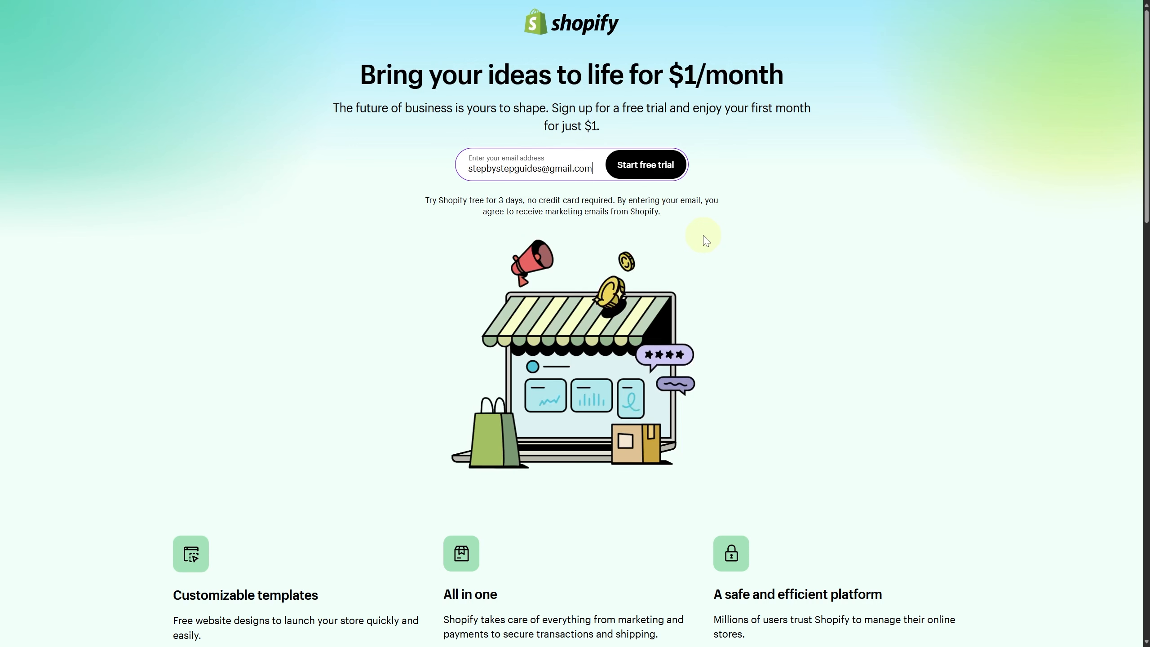
{"action": "left_click", "coordinate": [644, 164]}
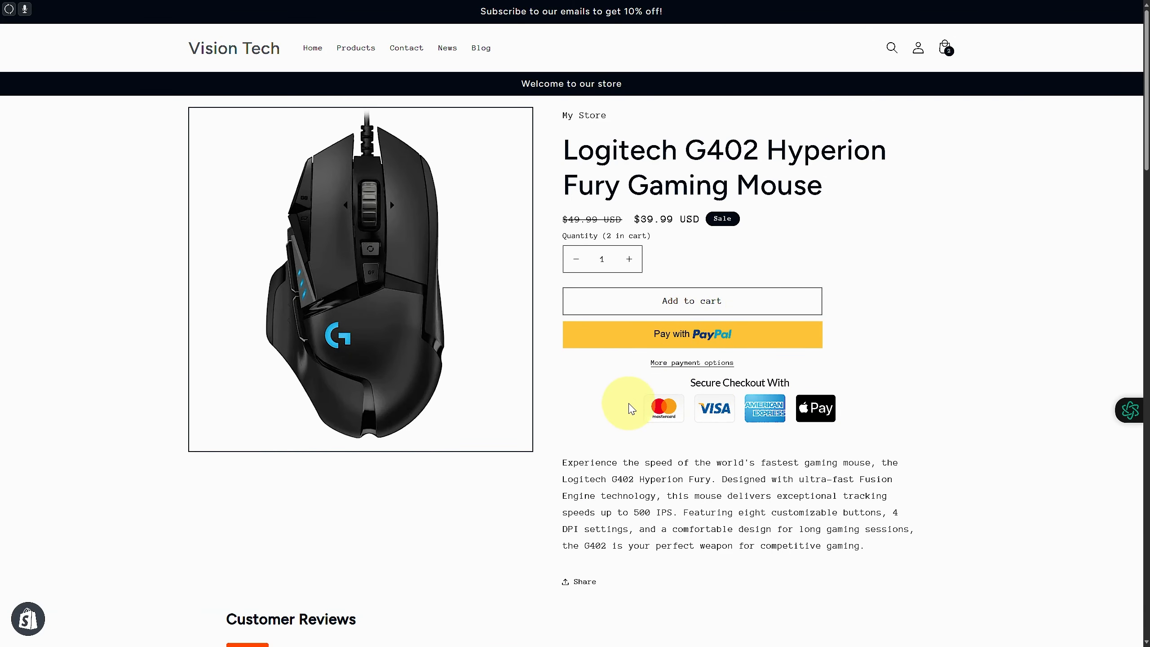
{"action": "mouse_move", "coordinate": [689, 424]}
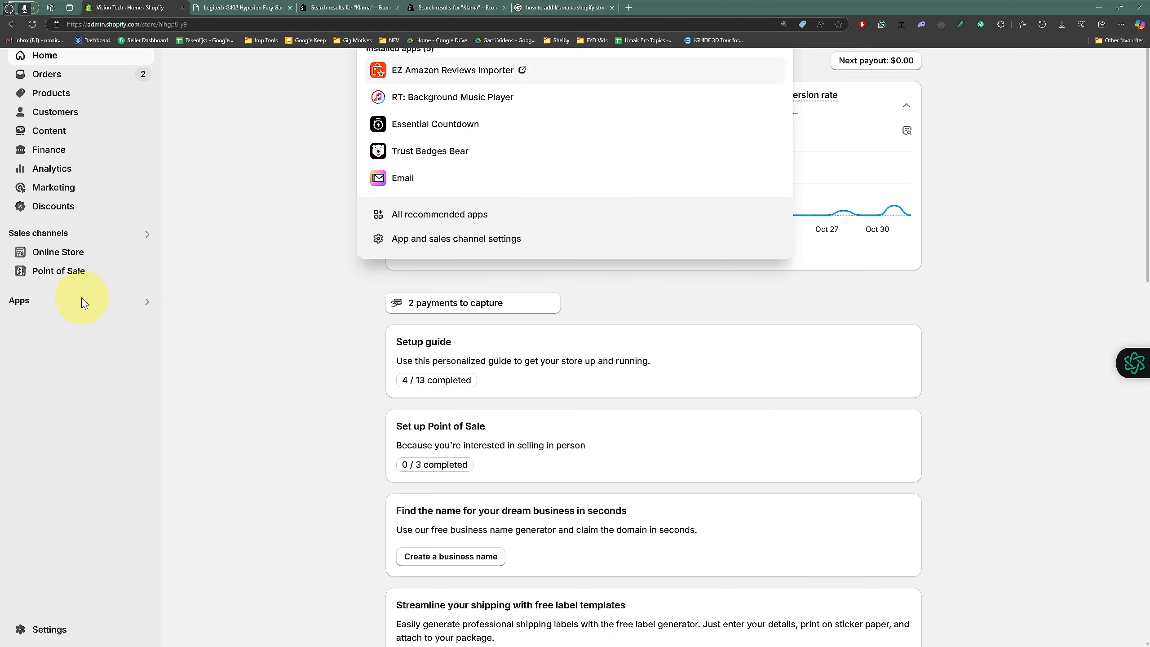
{"action": "mouse_move", "coordinate": [126, 294]}
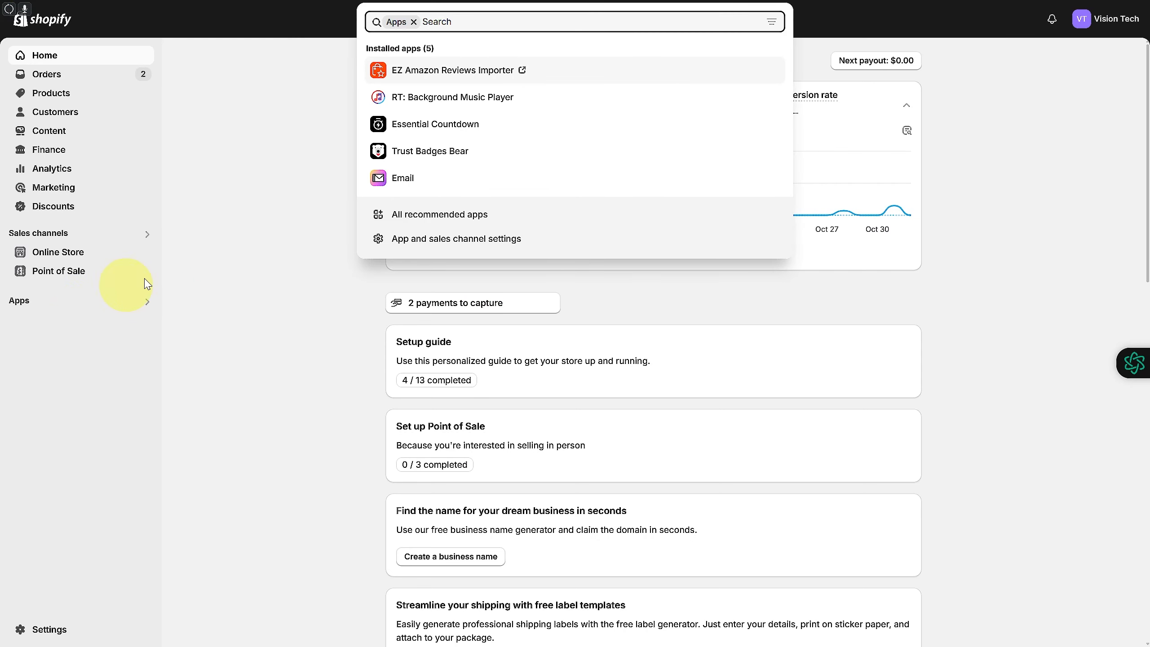
Load the Trust Badges Bear app from the Shopify admin's installed apps.
{"action": "left_click", "coordinate": [430, 150]}
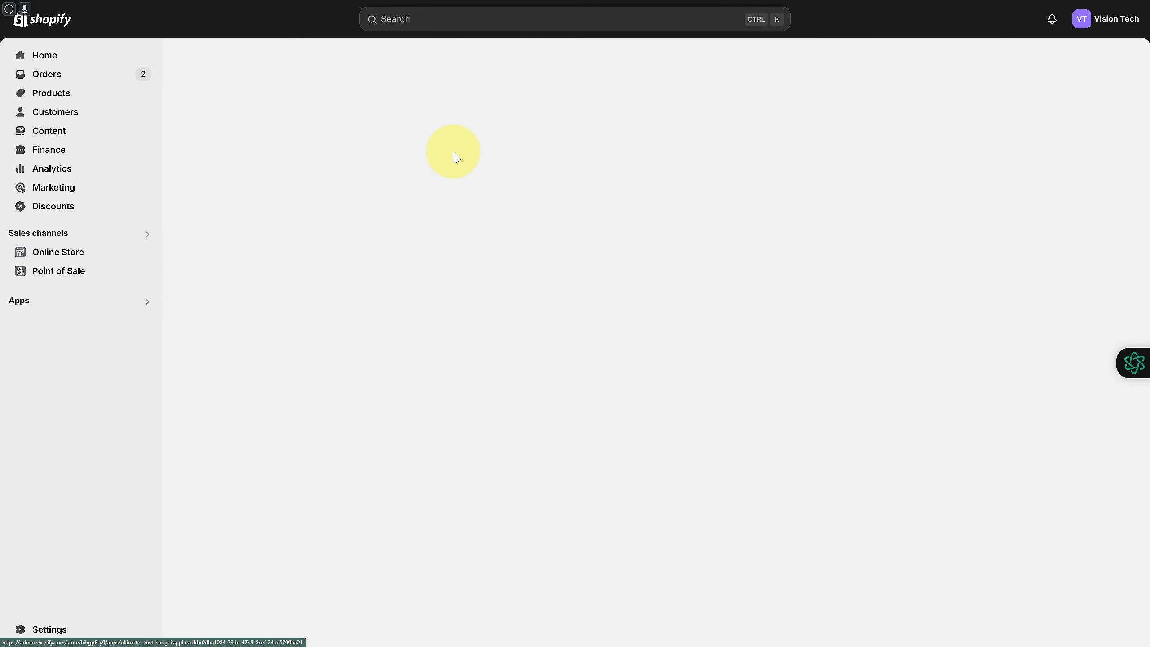
{"action": "left_click", "coordinate": [53, 301]}
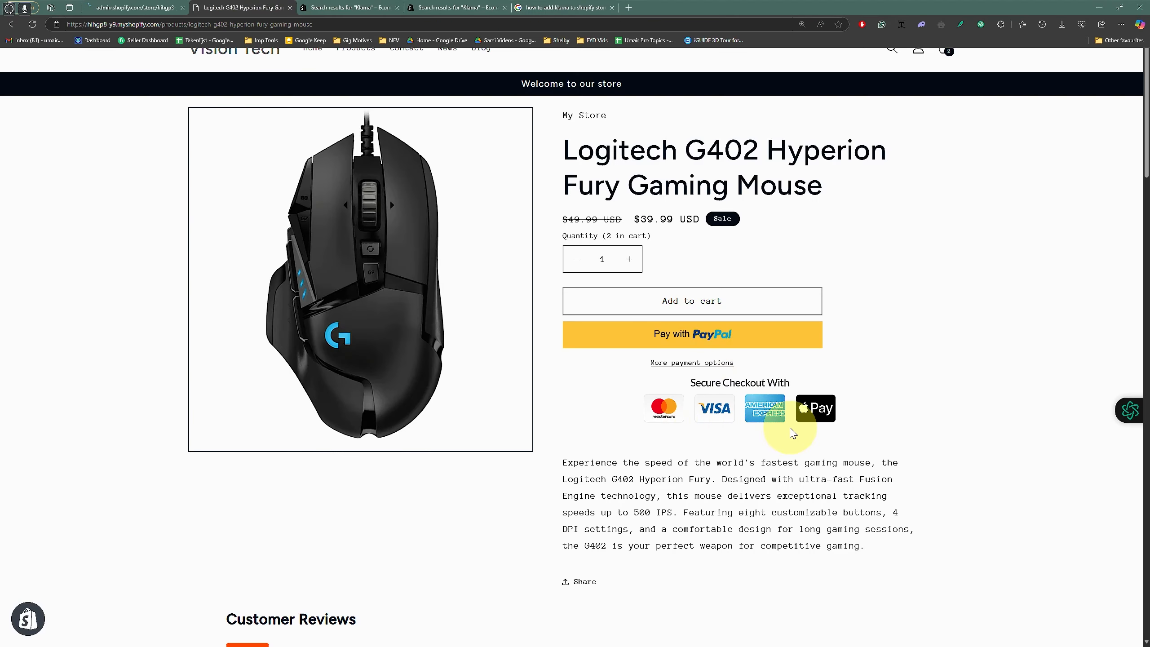
Switch to the storefront tab showing the Logitech G402 page with its Secure Checkout With badges.
{"action": "left_click", "coordinate": [132, 7]}
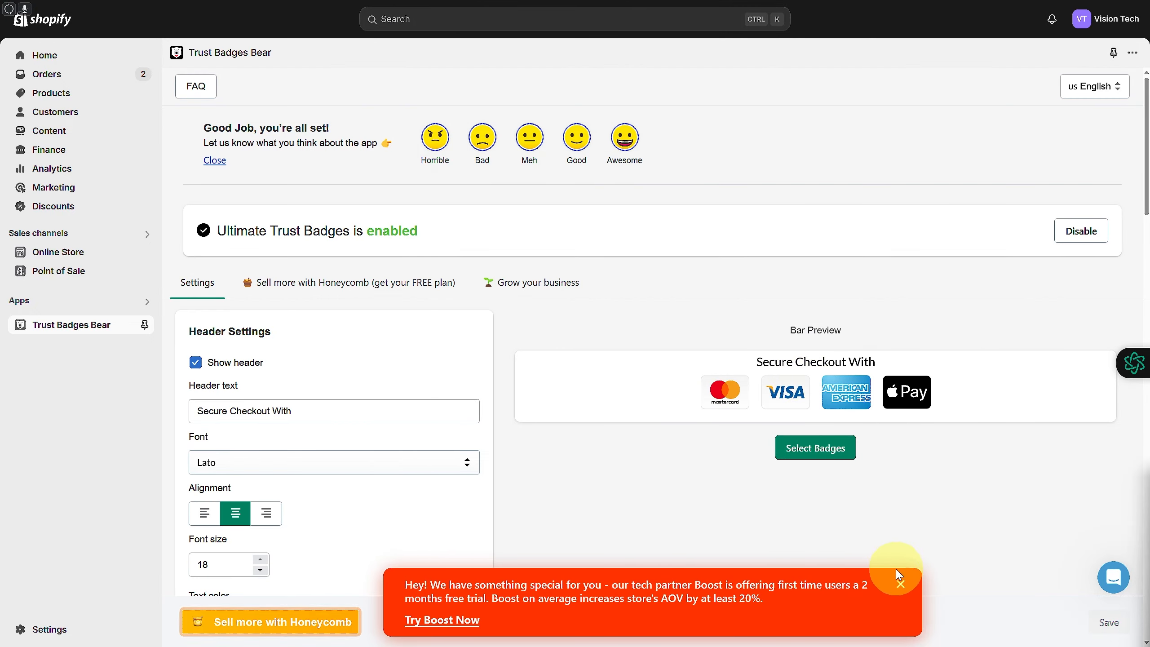
Dismiss the Boost promo and browse the Select Badges grid with Mastercard, Visa, Apple Pay and American Express chosen.
{"action": "left_click", "coordinate": [897, 577]}
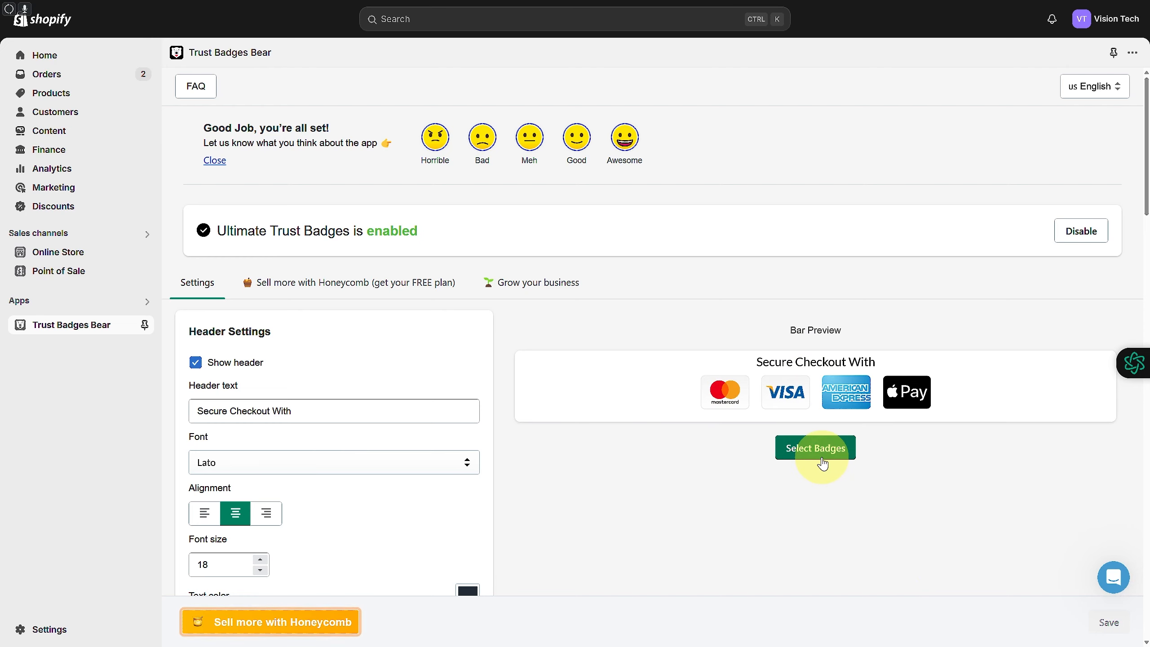
{"action": "left_click", "coordinate": [814, 448]}
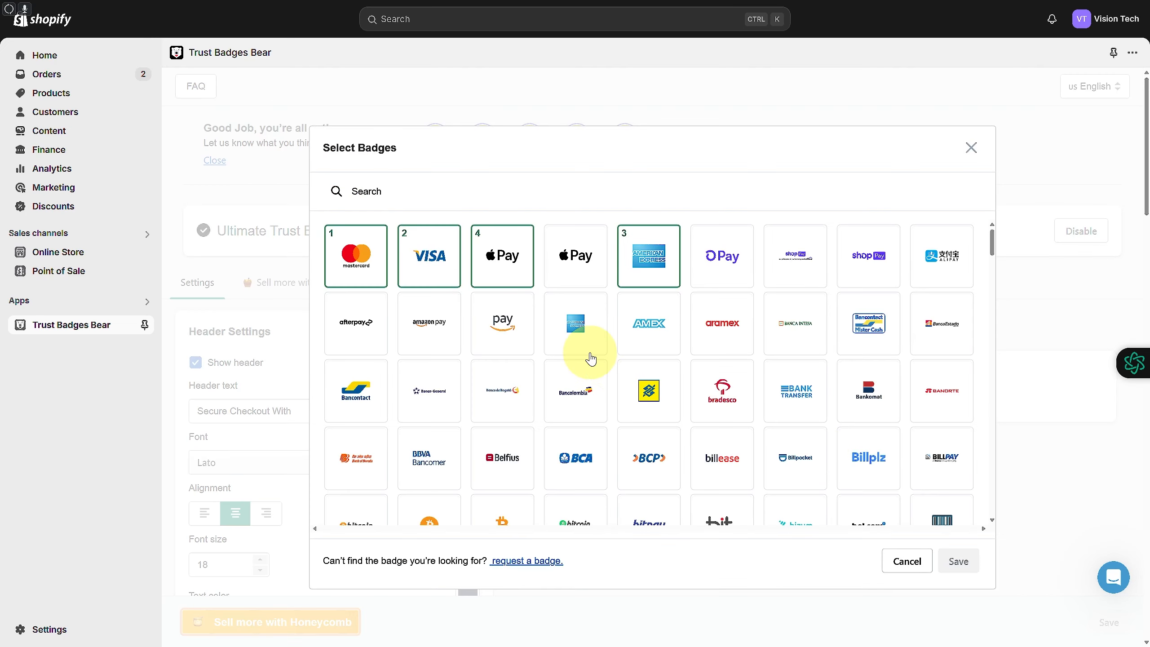
{"action": "scroll", "scroll_direction": "down", "scroll_amount": 3}
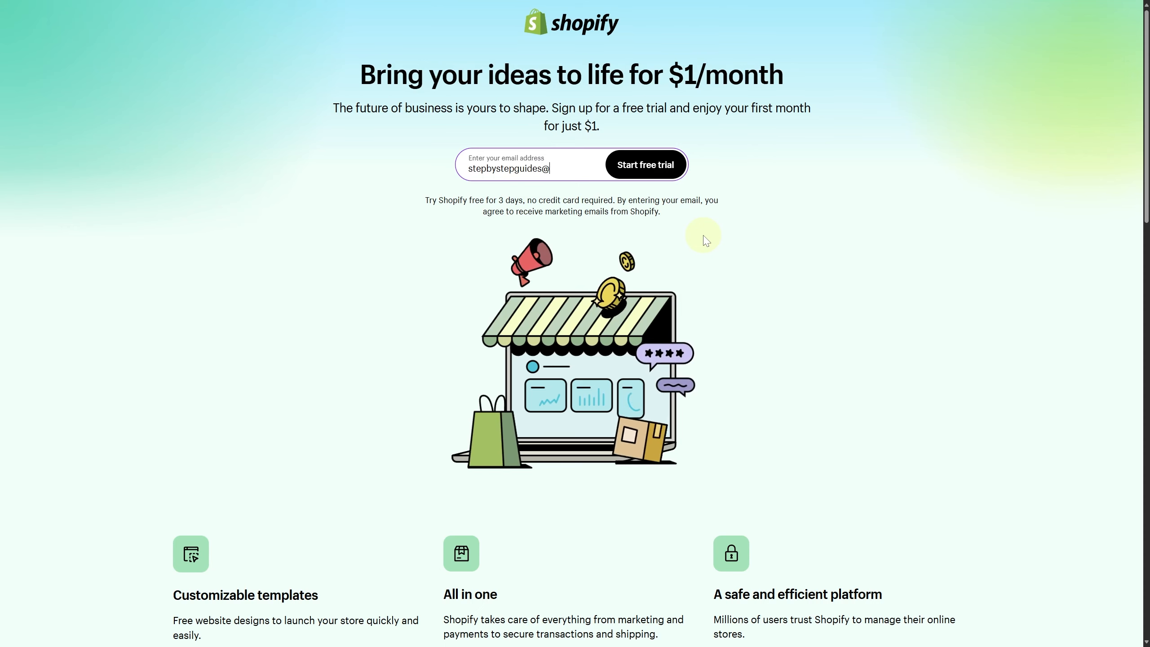
Complete the sign-up email address with 'gmail.com'.
{"action": "type", "text": "gmail"}
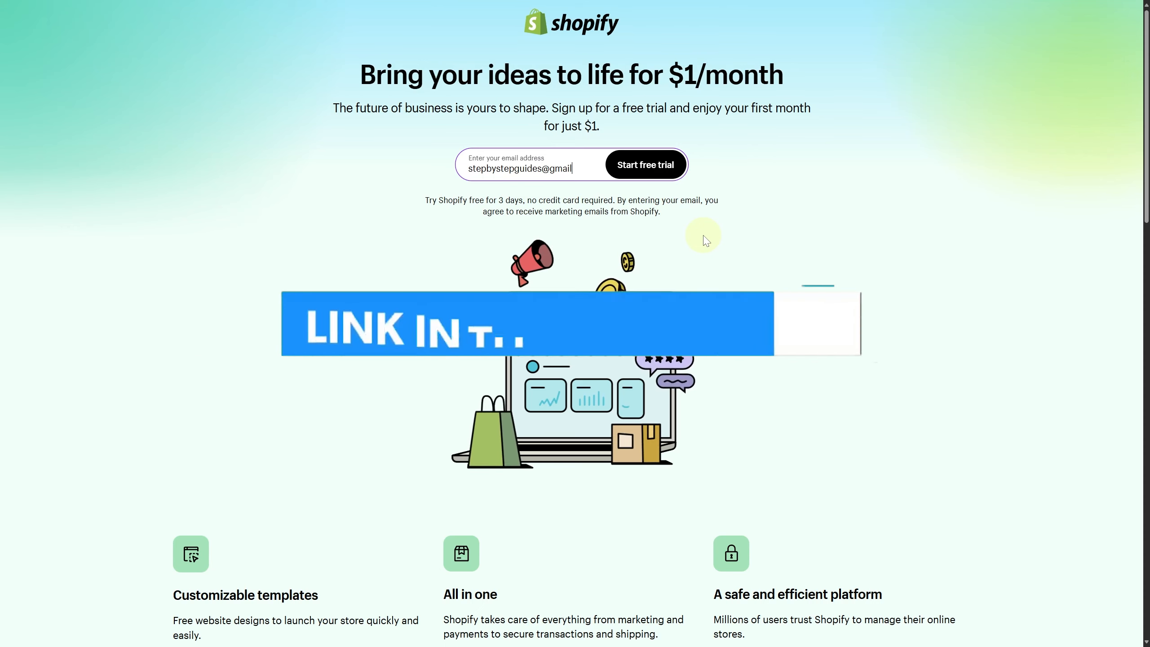
{"action": "type", "text": ".com"}
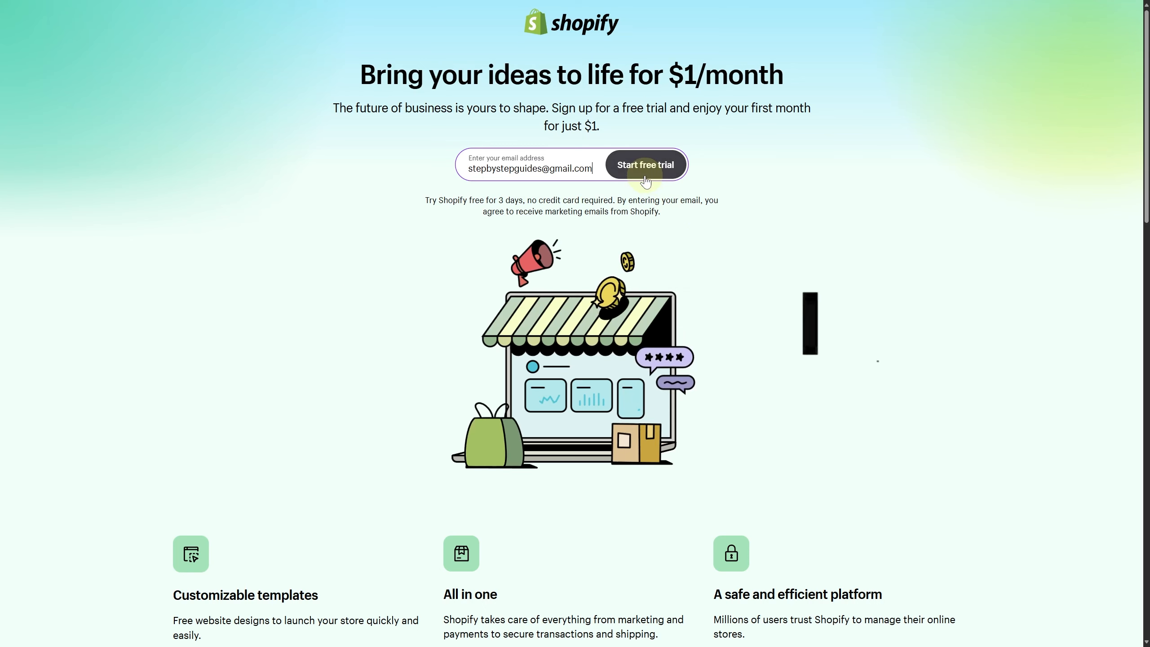
{"action": "mouse_move", "coordinate": [731, 234]}
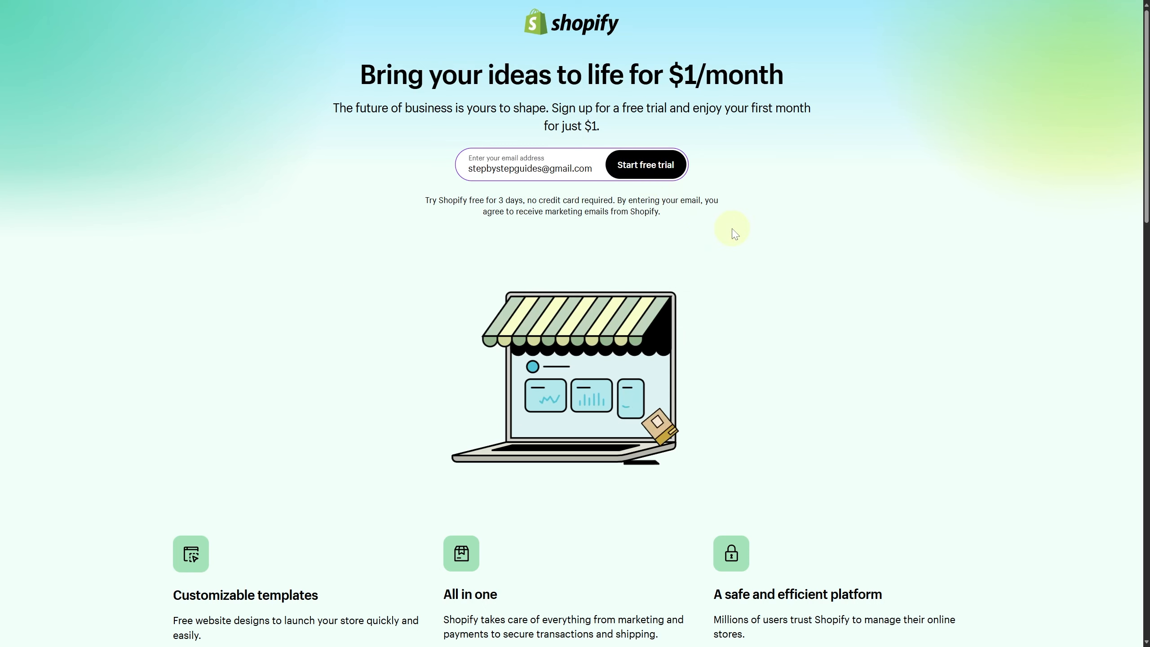